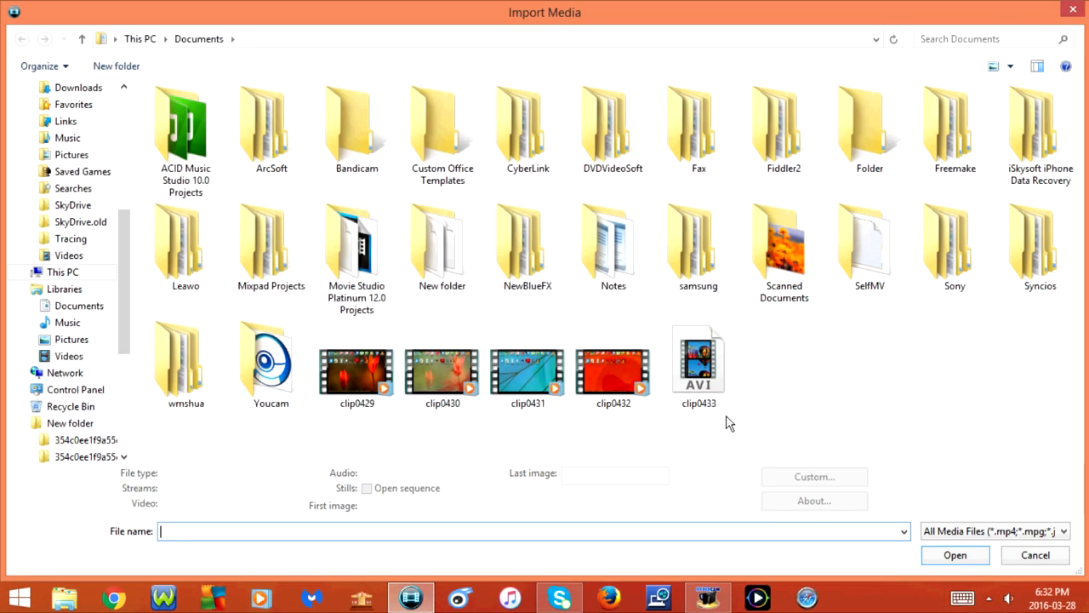
Choose clip0432 from Documents in the Import Media dialog to bring it into the project.
{"action": "left_click", "coordinate": [954, 555]}
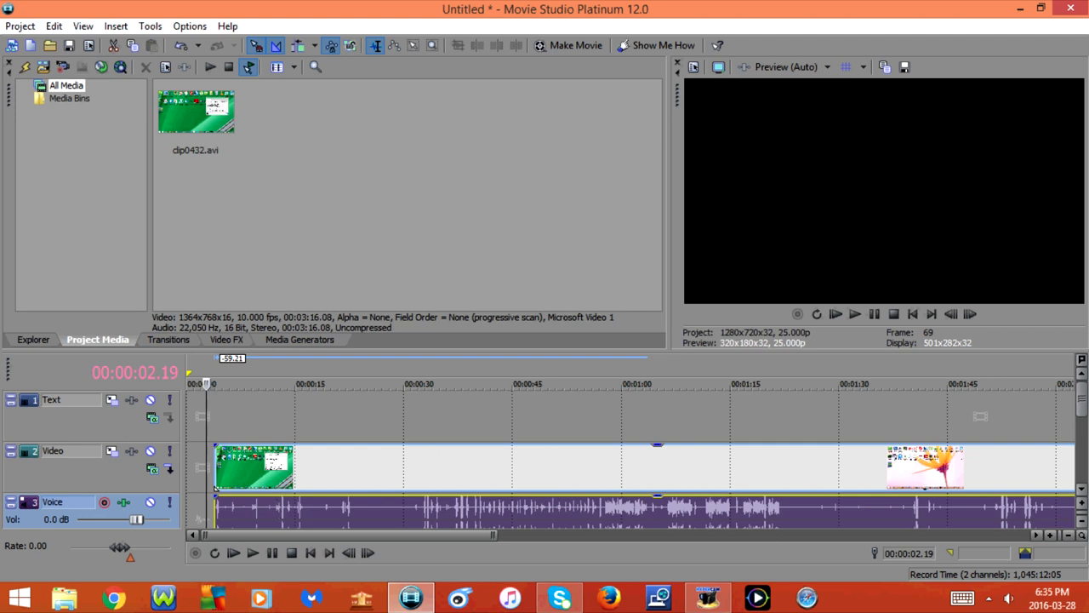
{"action": "mouse_move", "coordinate": [272, 415]}
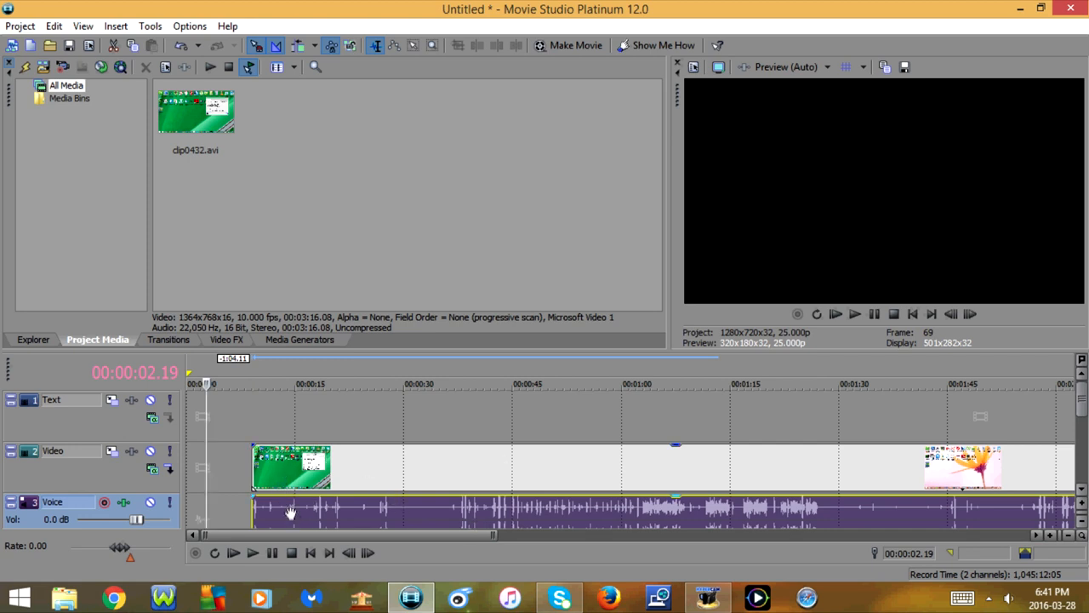
{"action": "mouse_move", "coordinate": [284, 514]}
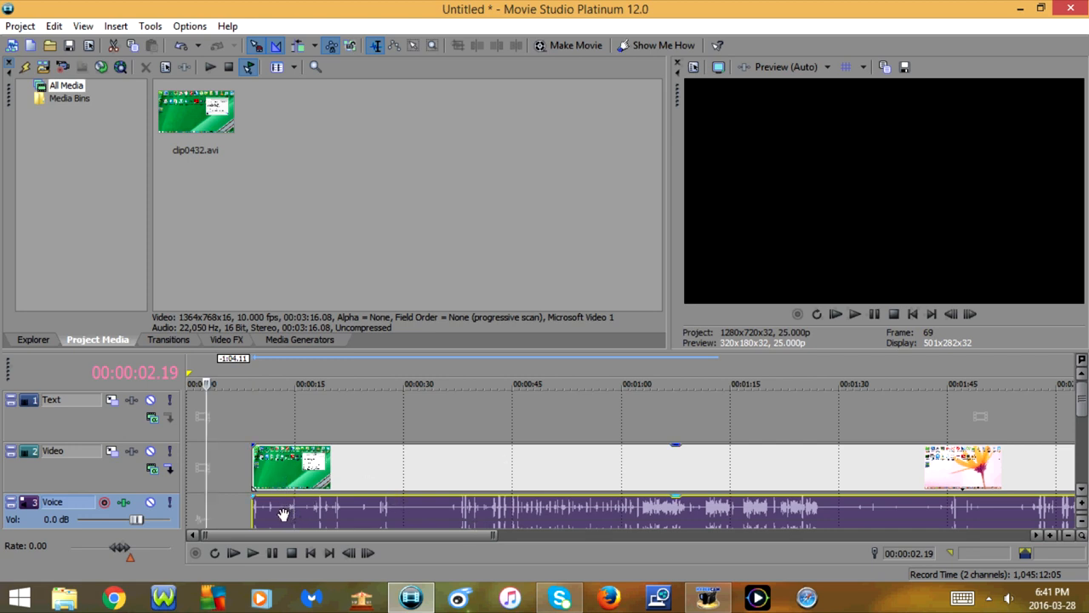
Bring up the context options for the clip's audio event on the timeline.
{"action": "right_click", "coordinate": [286, 514]}
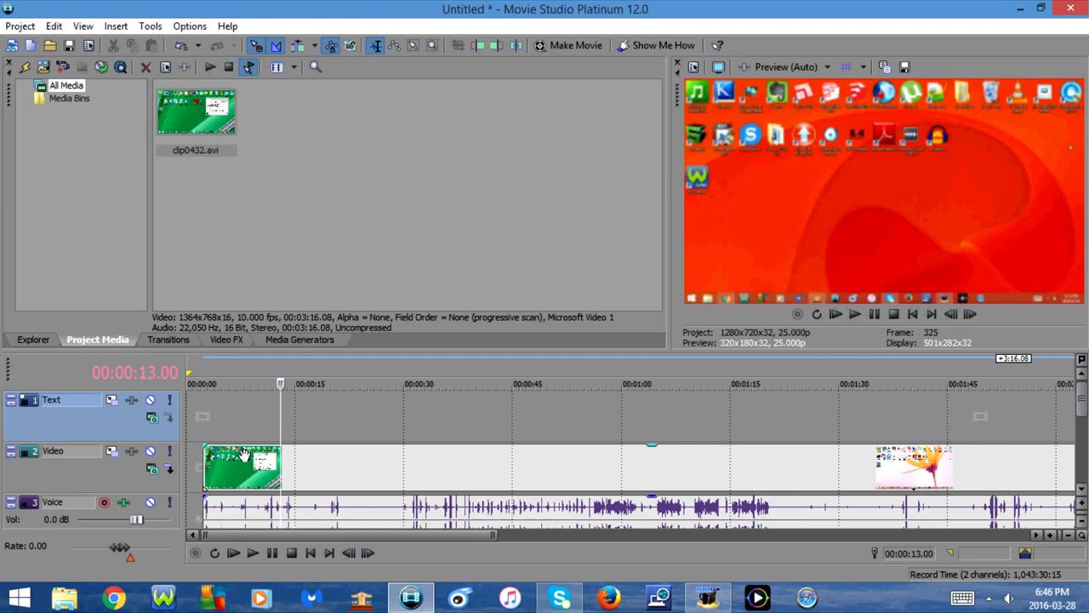
Remove the video event from its group, then exit the program without saving changes.
{"action": "right_click", "coordinate": [242, 468]}
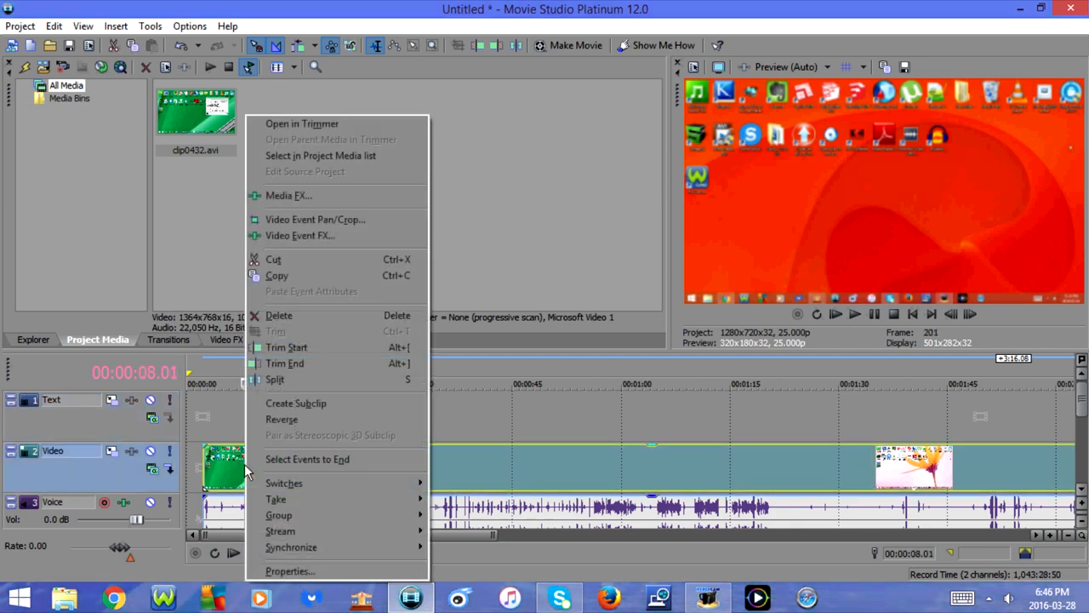
{"action": "mouse_move", "coordinate": [279, 514]}
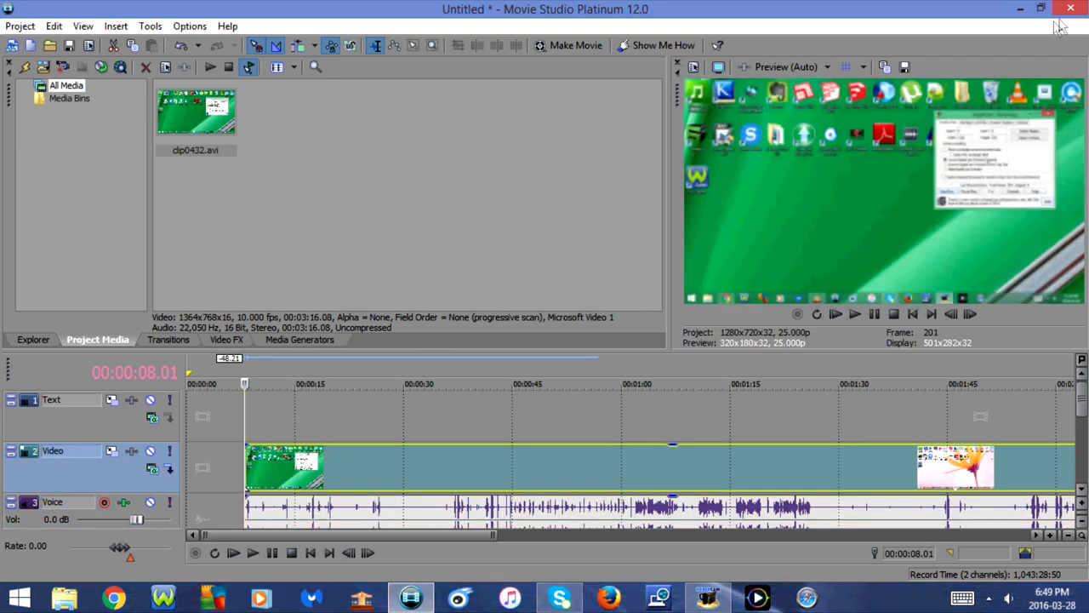
{"action": "left_click", "coordinate": [1070, 8]}
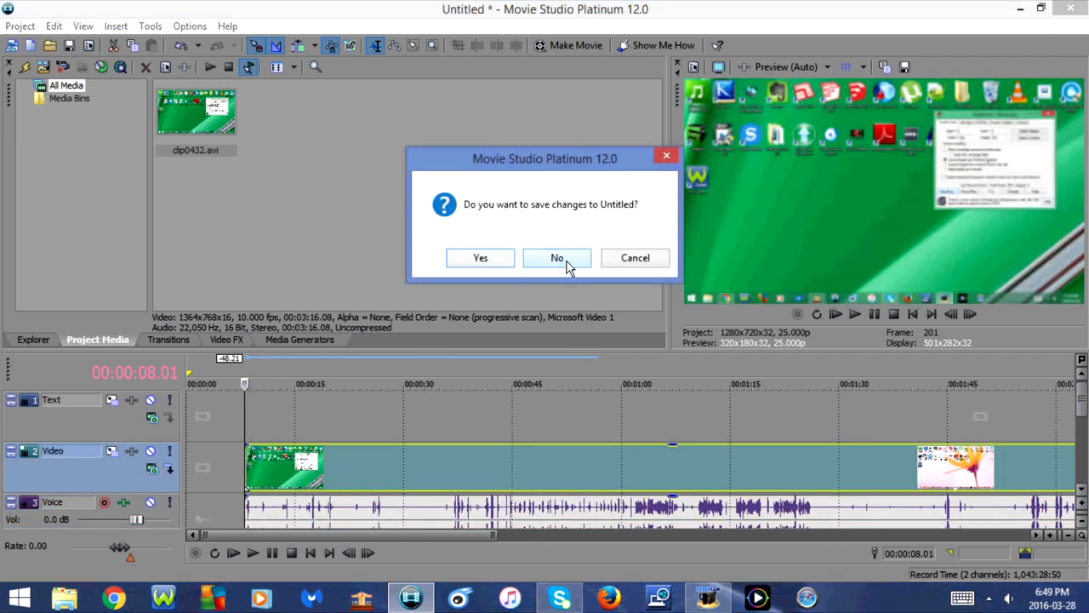
{"action": "left_click", "coordinate": [557, 259]}
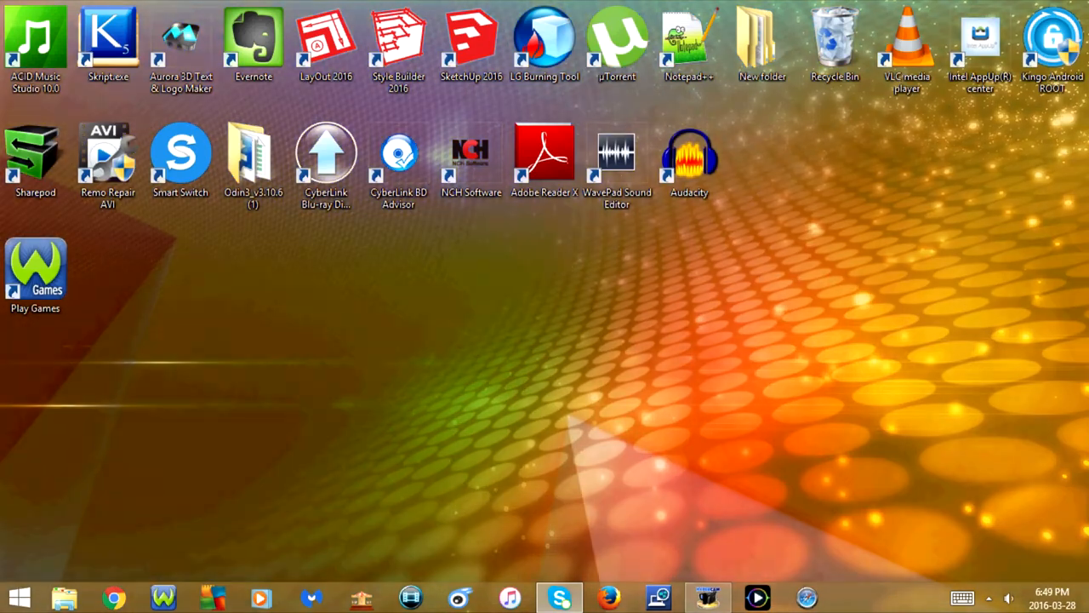